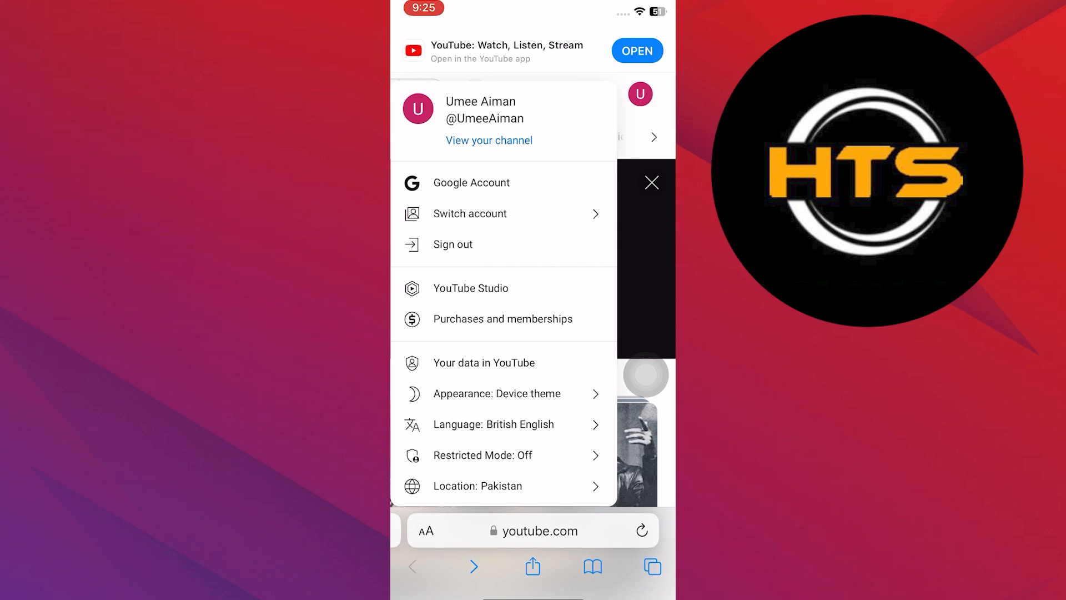
# Step: Go from View your channel to Customise channel in Studio, then bring up Studio Settings
pyautogui.click(651, 182)
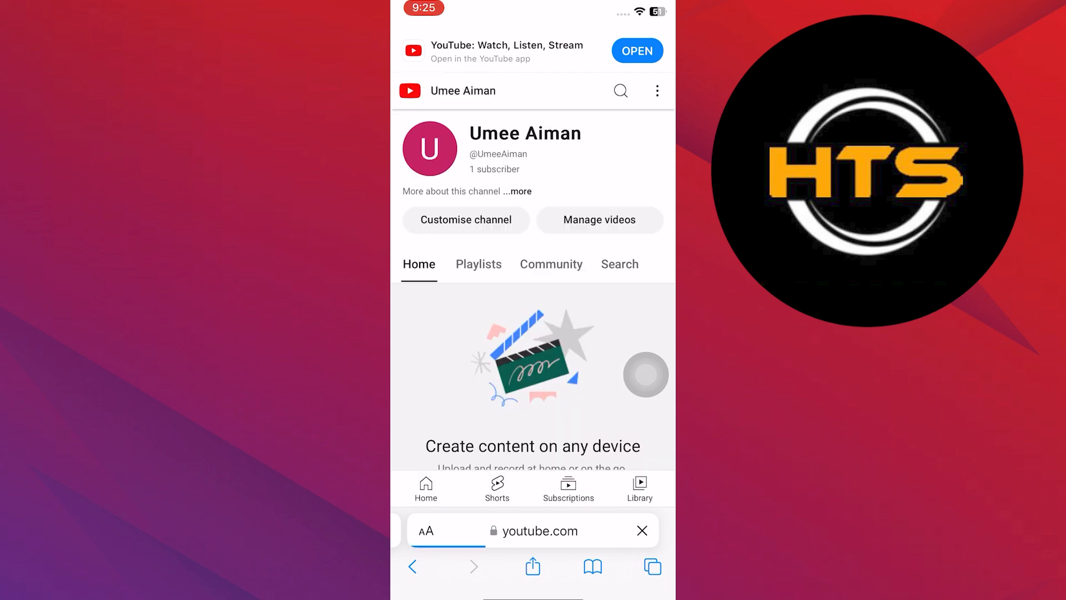
pyautogui.click(466, 220)
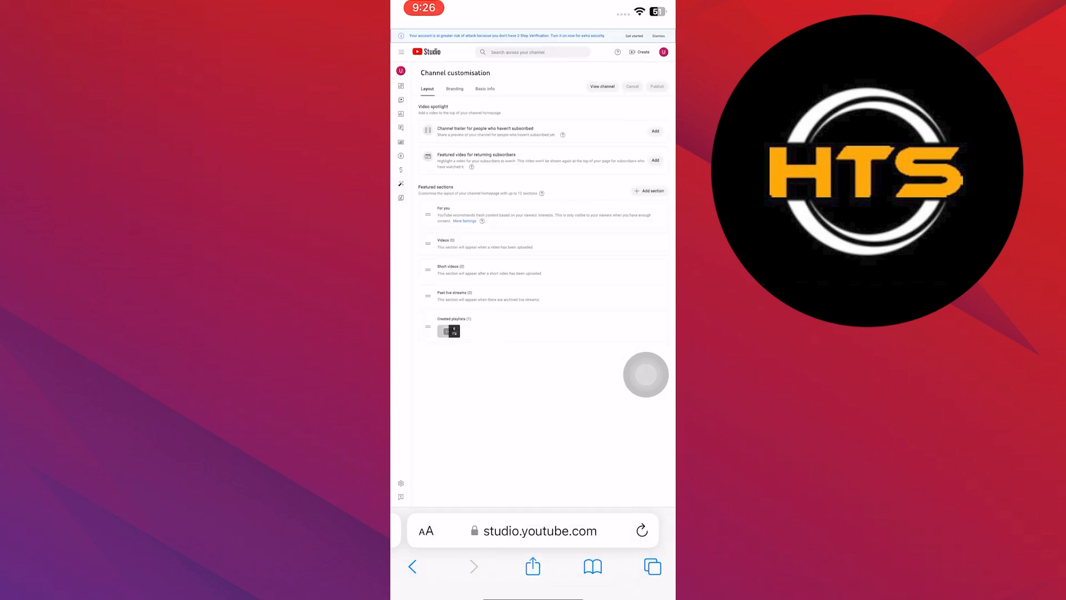
pyautogui.click(464, 221)
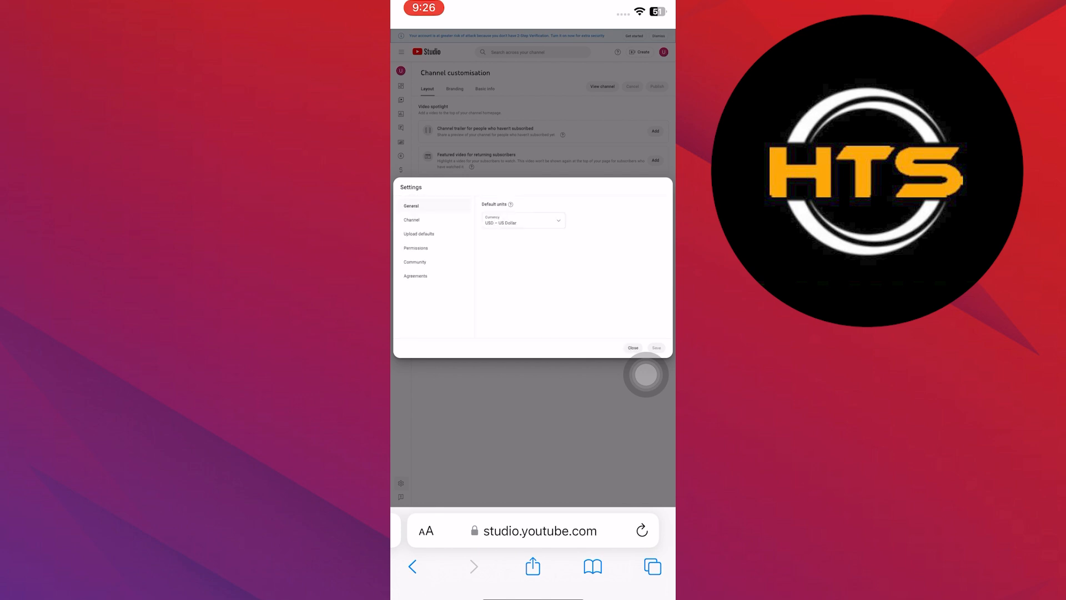
# Step: Expand Intermediate features under Channel > Feature eligibility and start phone verification
pyautogui.click(412, 219)
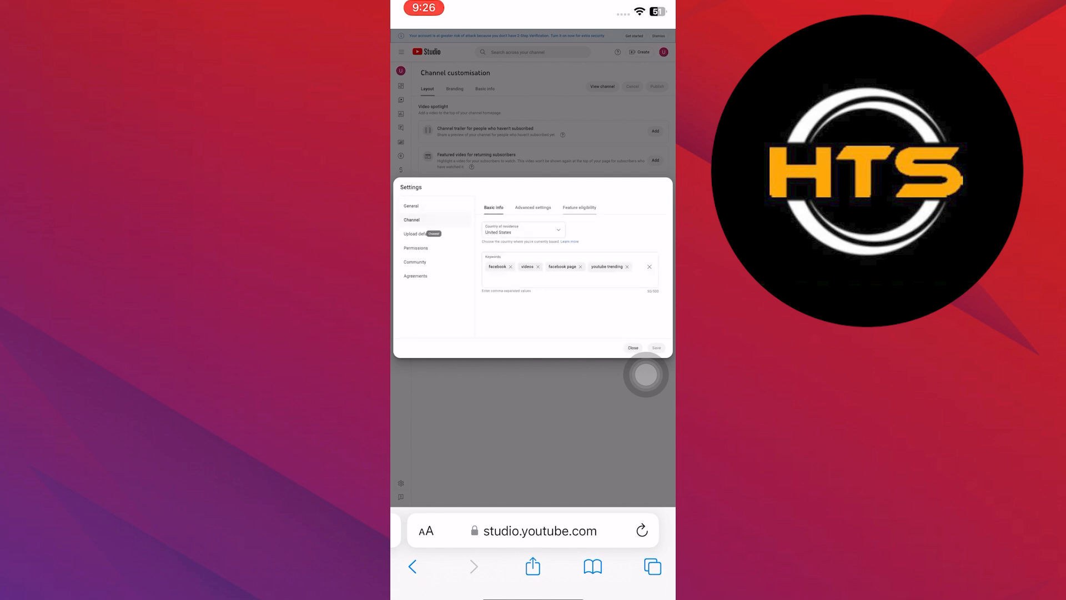
pyautogui.click(579, 207)
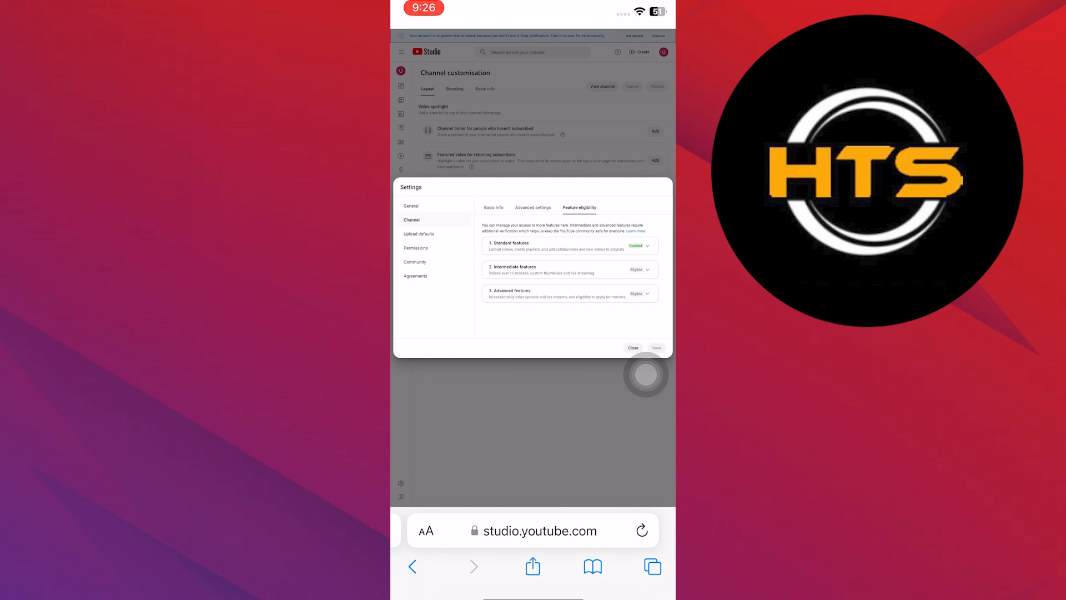
pyautogui.click(646, 269)
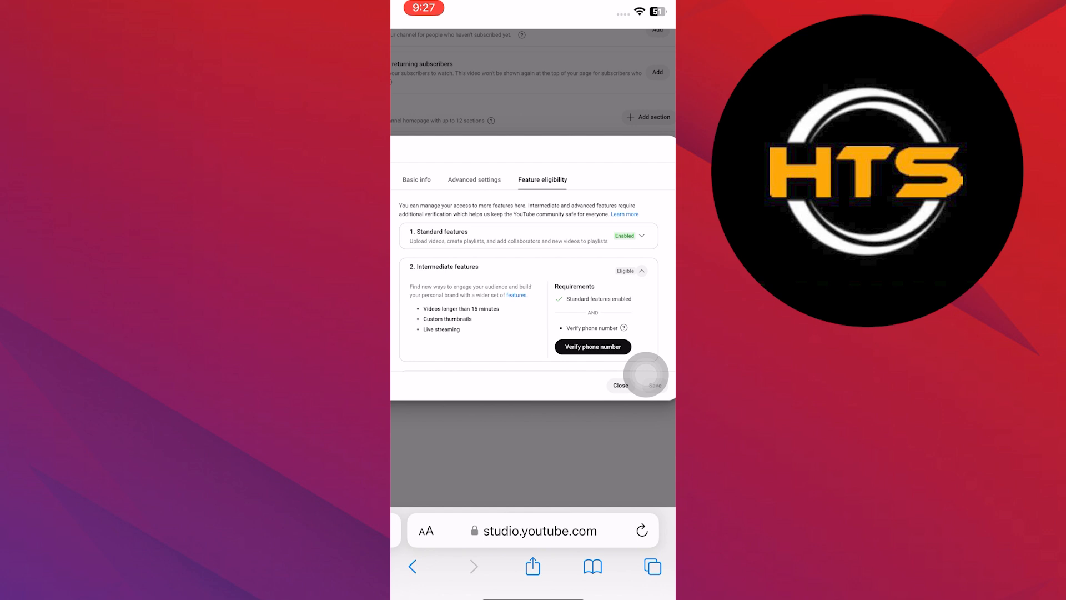
pyautogui.click(592, 346)
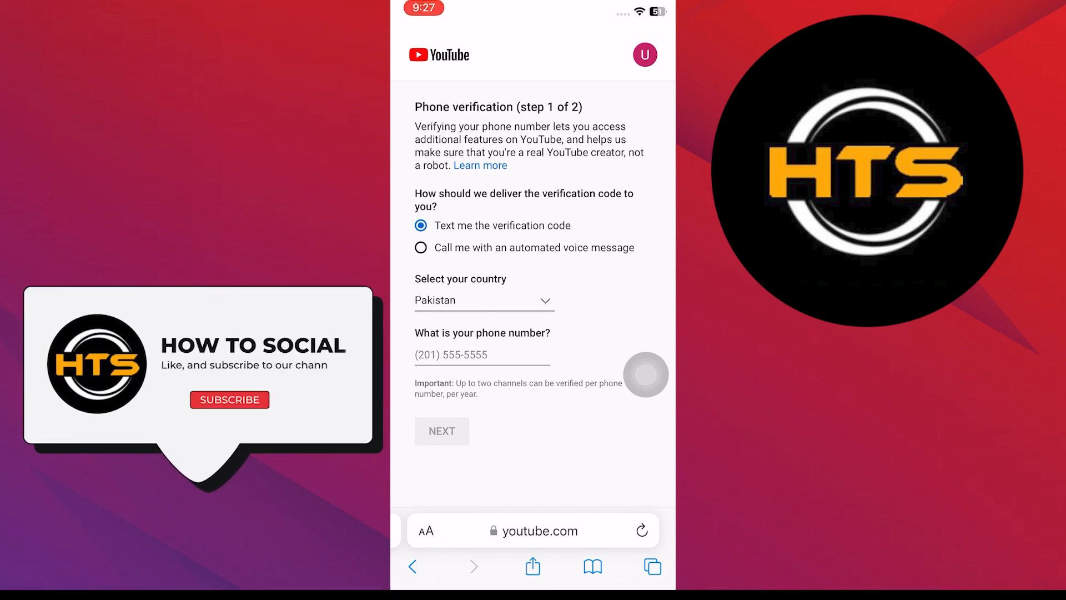
# Step: Choose text-message delivery for the verification code on step 1 of 2
pyautogui.click(229, 400)
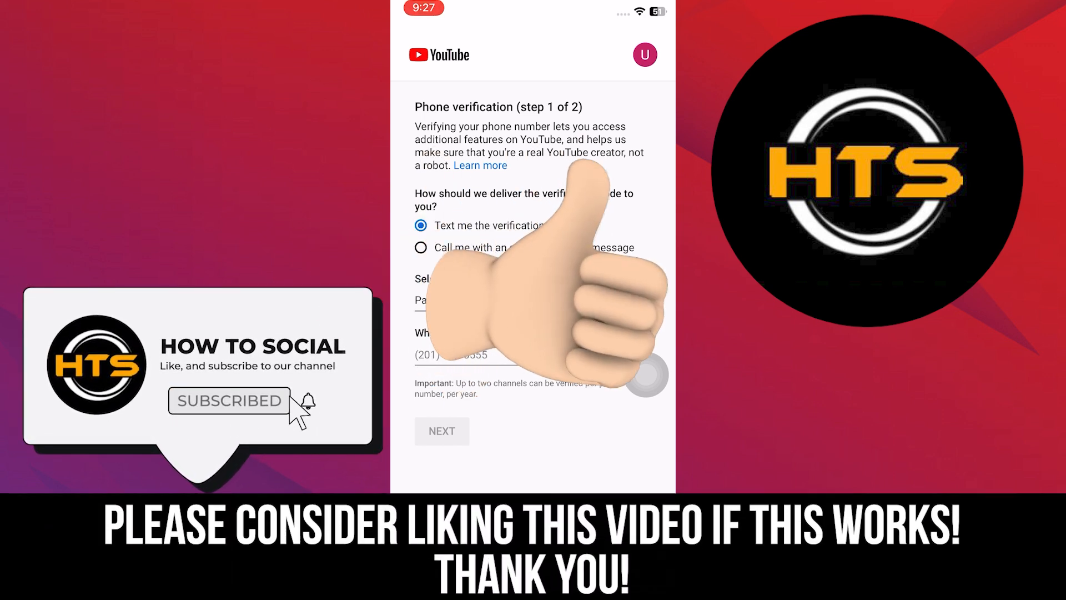